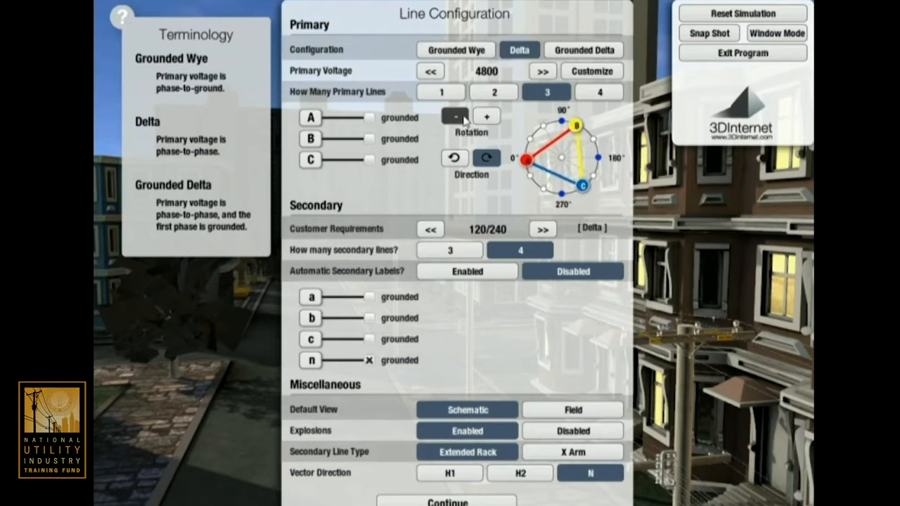
# Step: Confirm a delta primary at 4800 volts with three primary lines
pyautogui.click(486, 158)
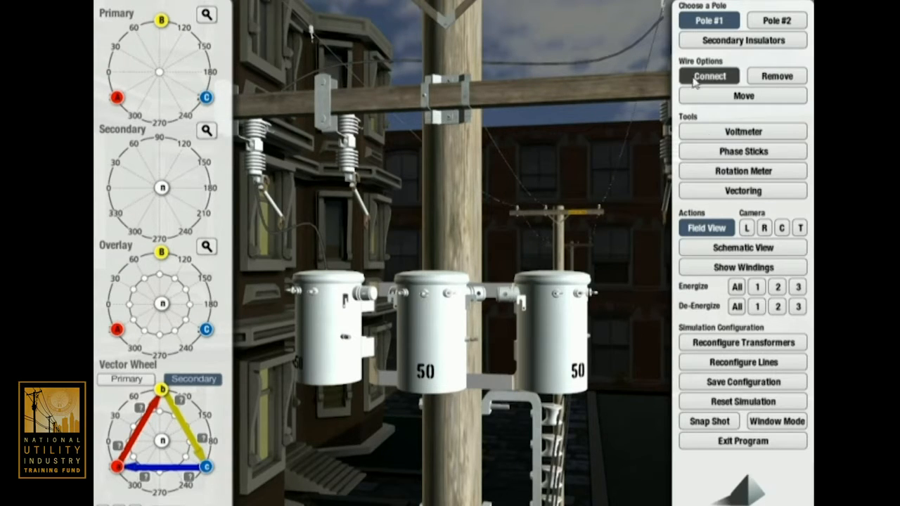
# Step: Switch camera angles to view the three-transformer pole from the side and another angle
pyautogui.click(707, 75)
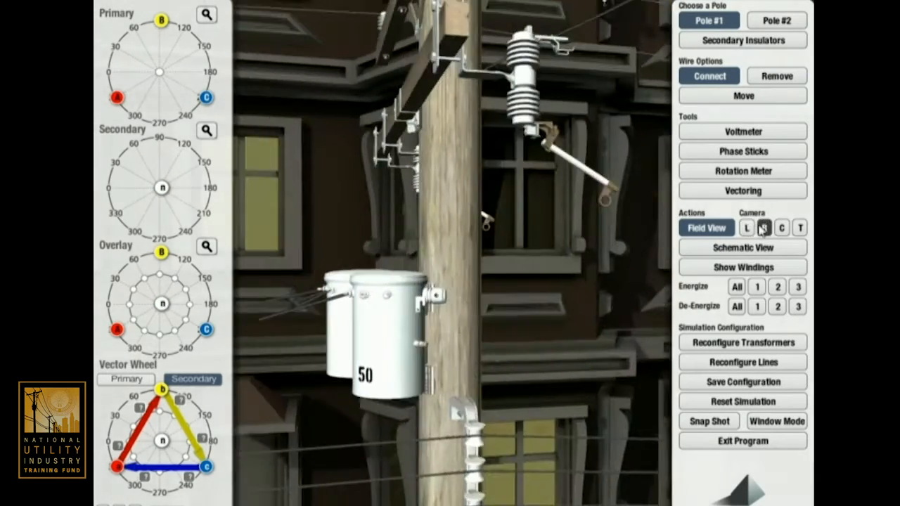
pyautogui.click(781, 227)
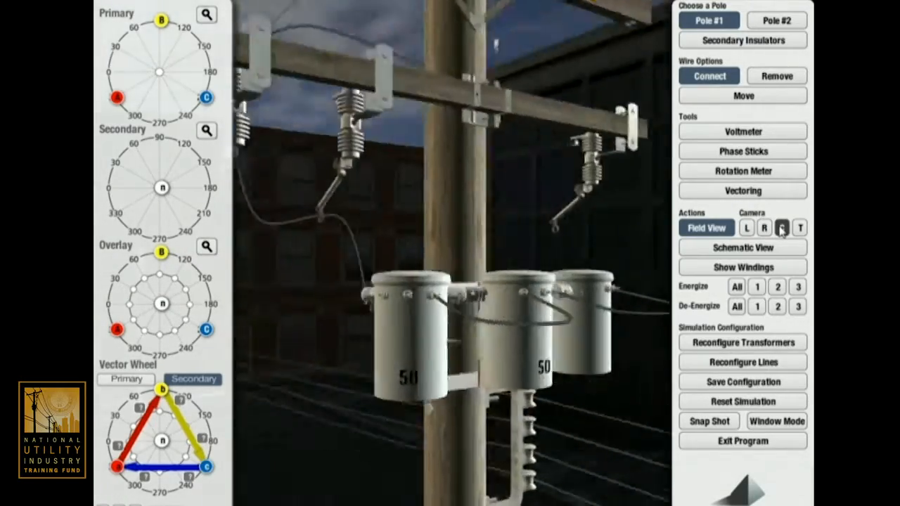